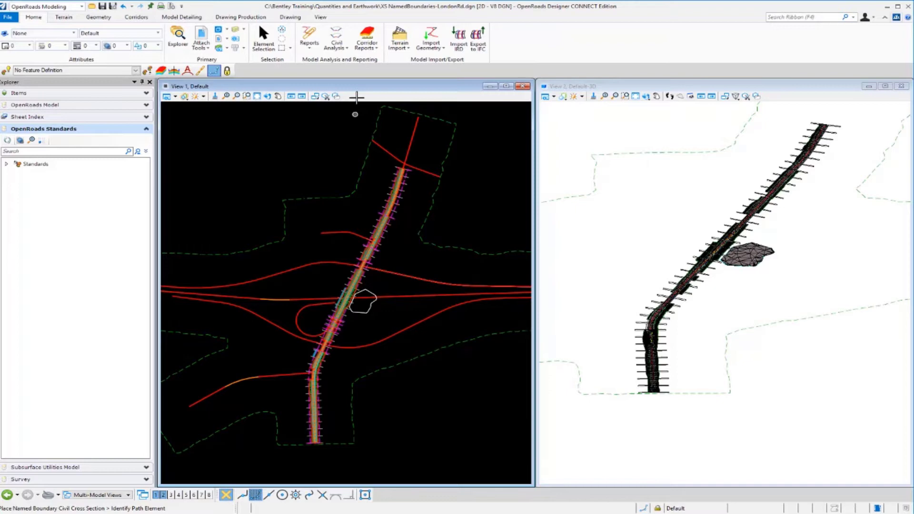
# - Start the Mass Haul Diagram tool from the Civil Analysis tools on the Home ribbon
pyautogui.click(336, 38)
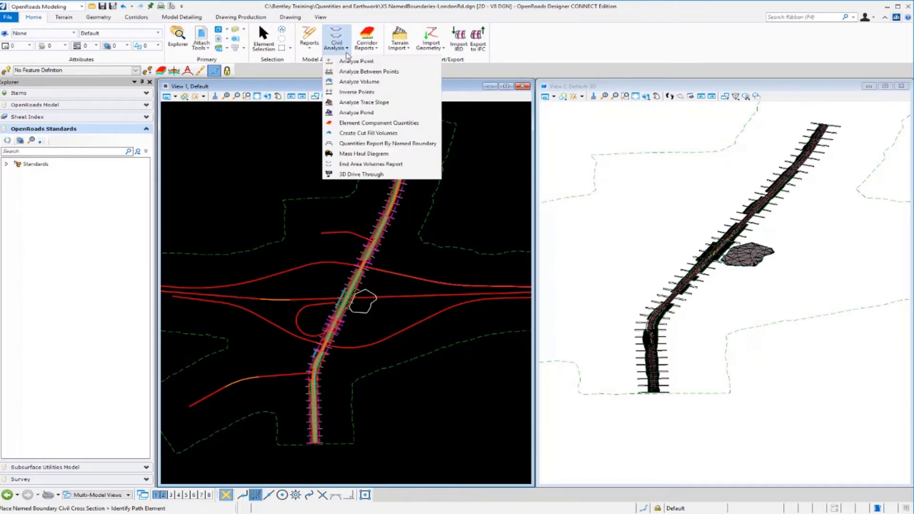
pyautogui.moveTo(373, 153)
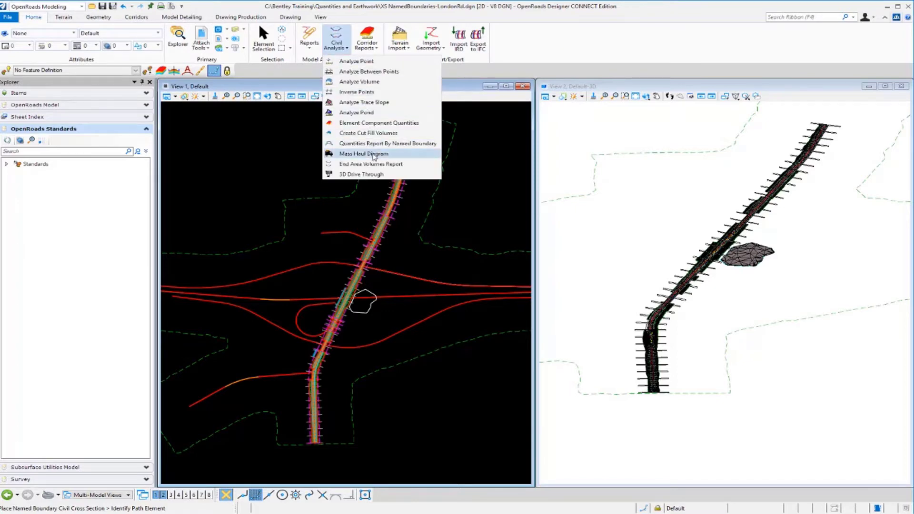
pyautogui.moveTo(391, 157)
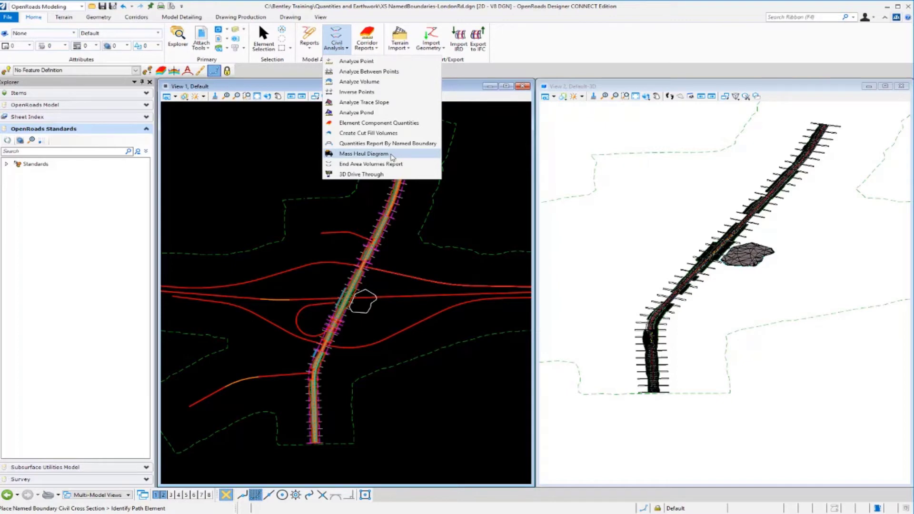
pyautogui.click(363, 153)
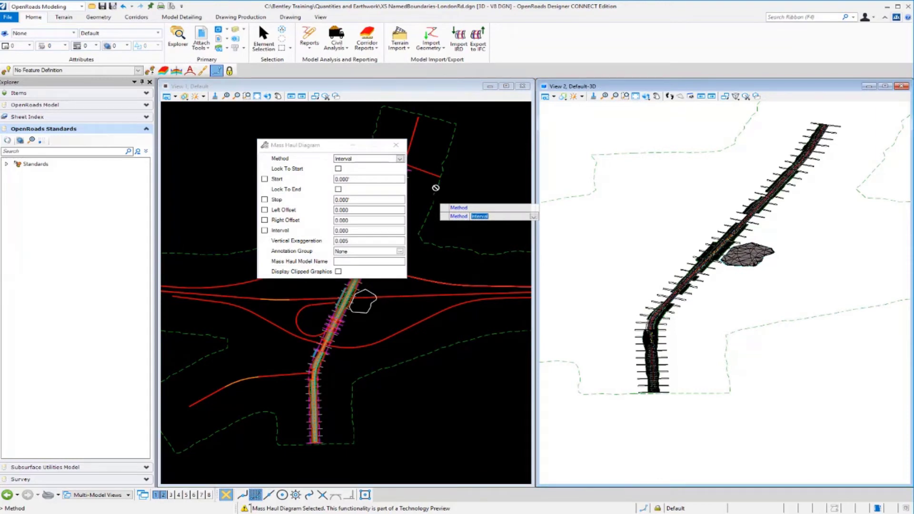
# - Review the available mass haul methods and keep Interval as the method
pyautogui.click(401, 159)
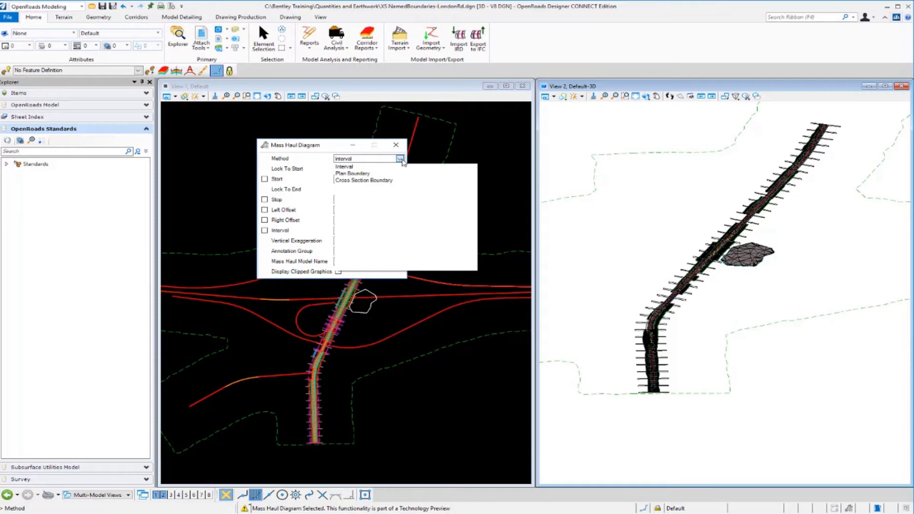
pyautogui.moveTo(379, 180)
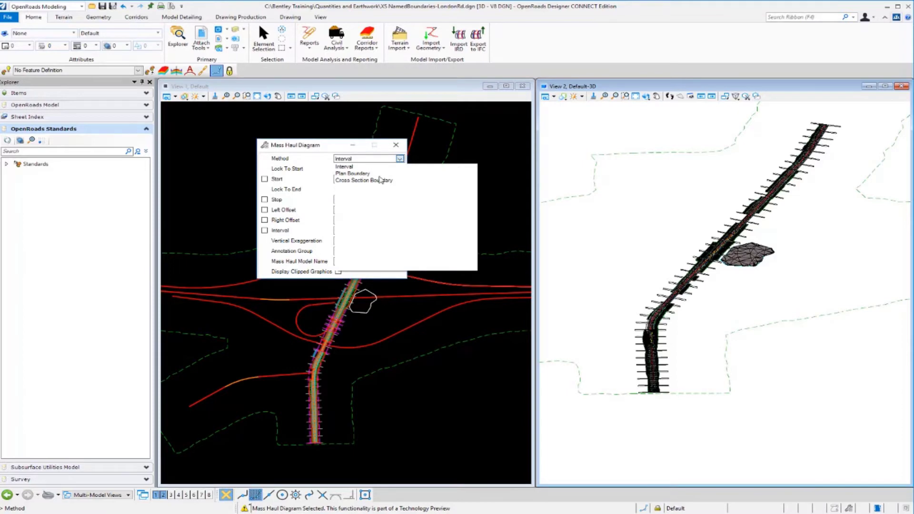
pyautogui.moveTo(383, 178)
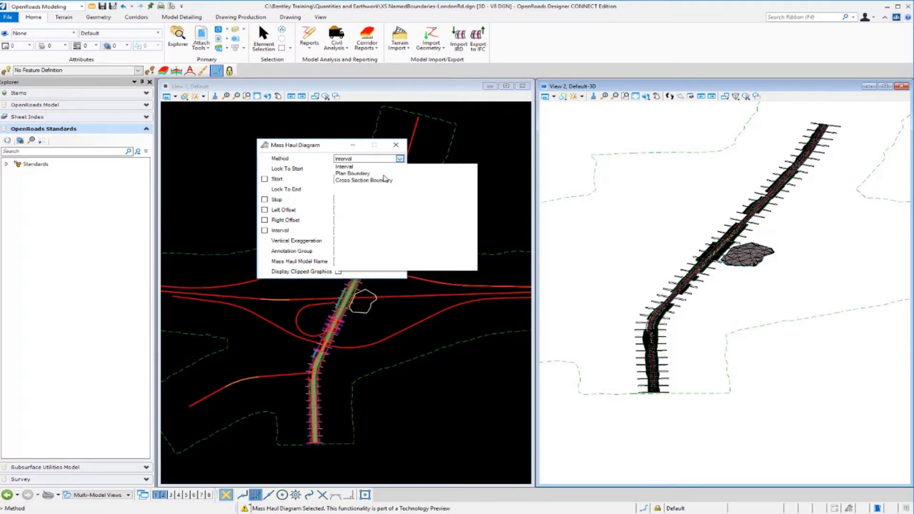
pyautogui.moveTo(390, 184)
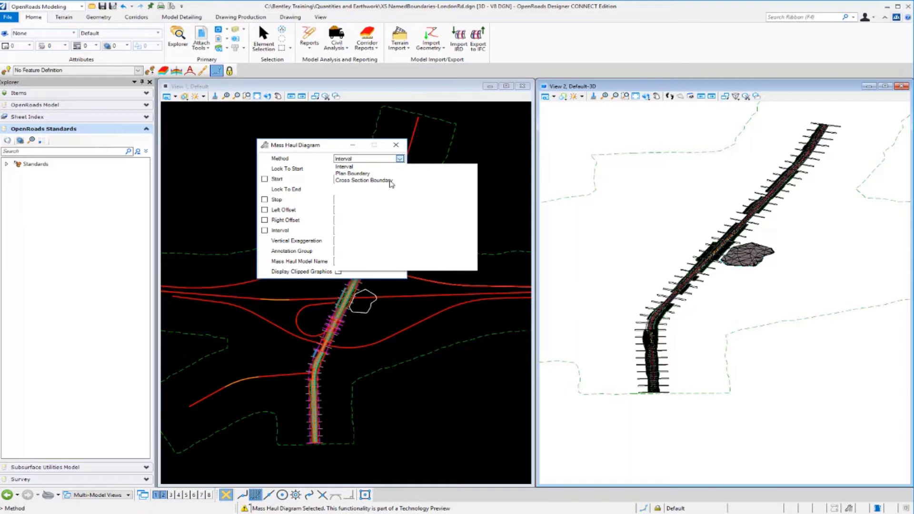
pyautogui.click(343, 166)
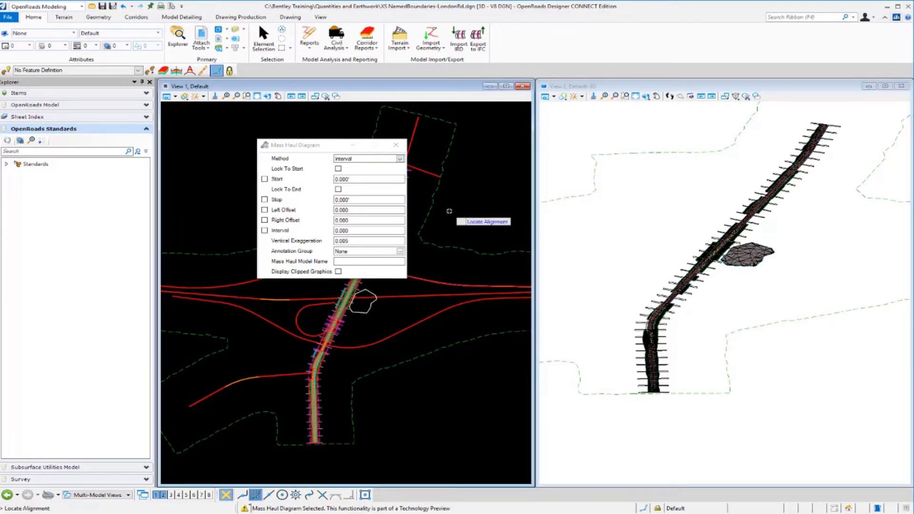
pyautogui.moveTo(457, 206)
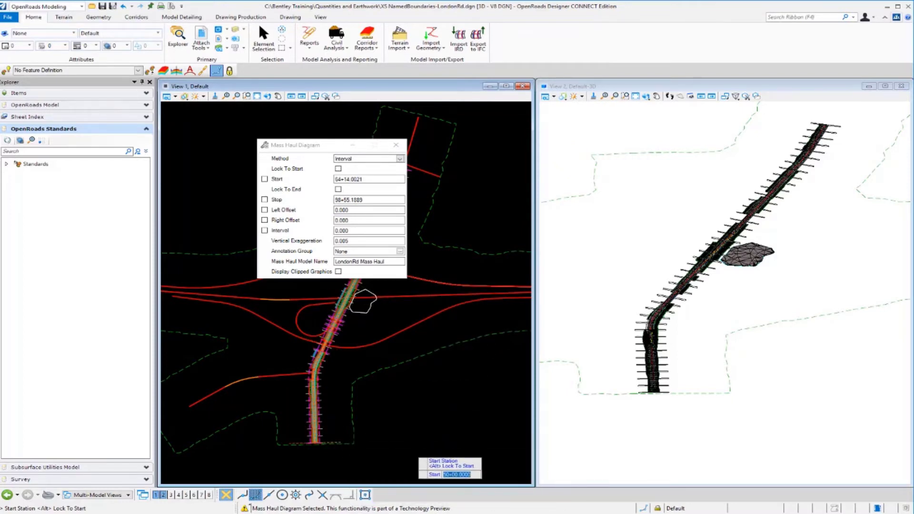
# - Enter Start station 50+00 and a locked right offset of 100 for the mass haul
pyautogui.write('50+00.0000')
pyautogui.click(369, 199)
pyautogui.write('91+00.0000')
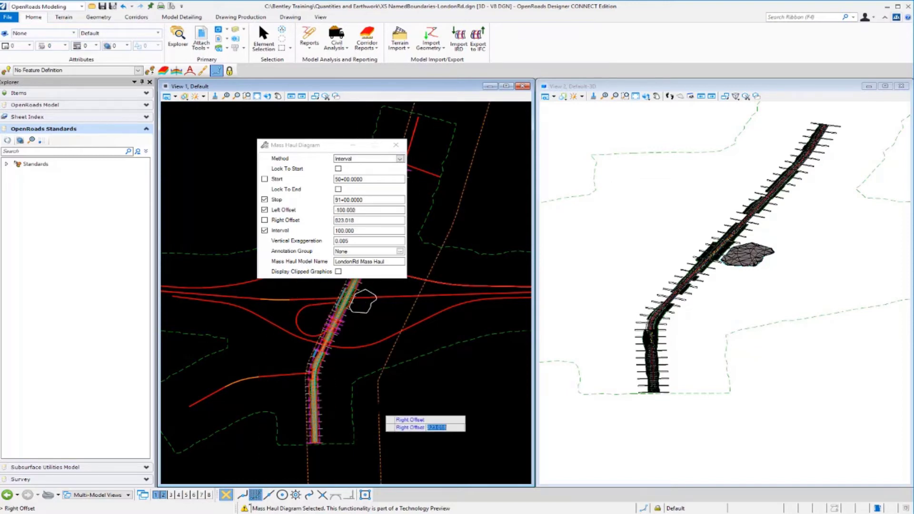
pyautogui.click(264, 220)
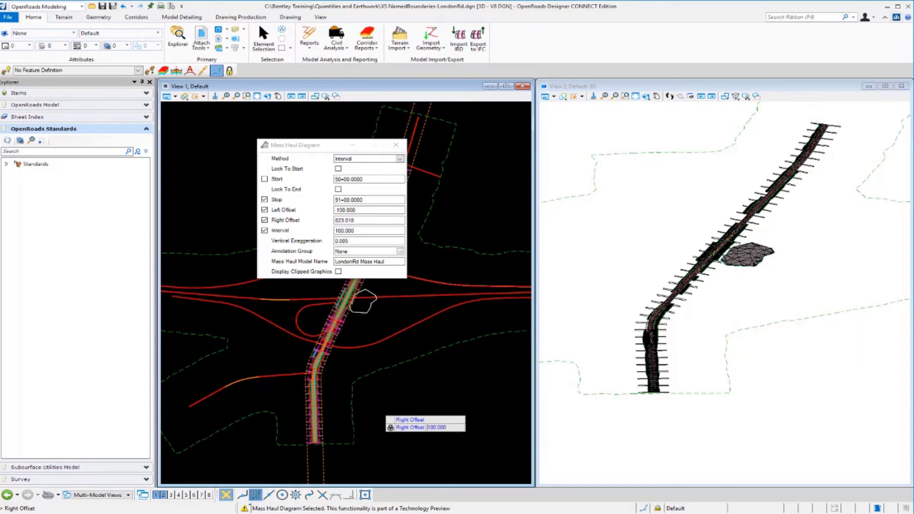
pyautogui.write('100.000')
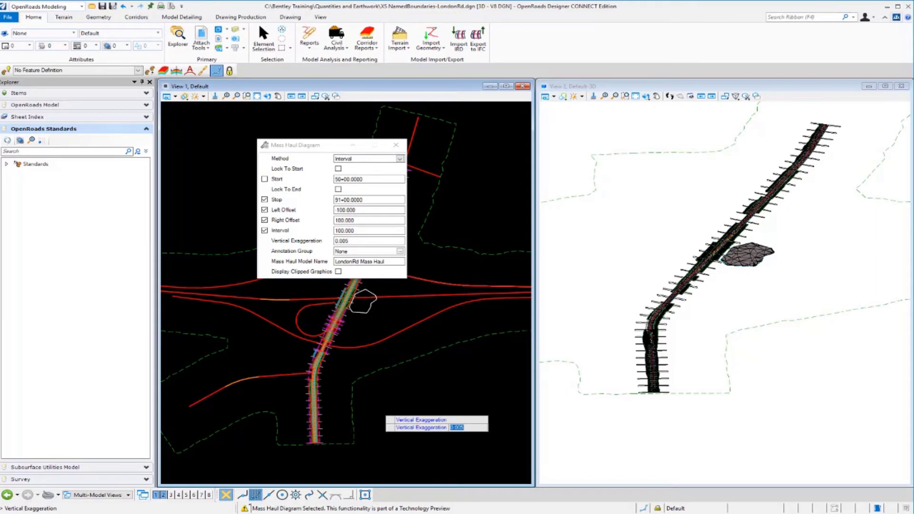
pyautogui.click(368, 252)
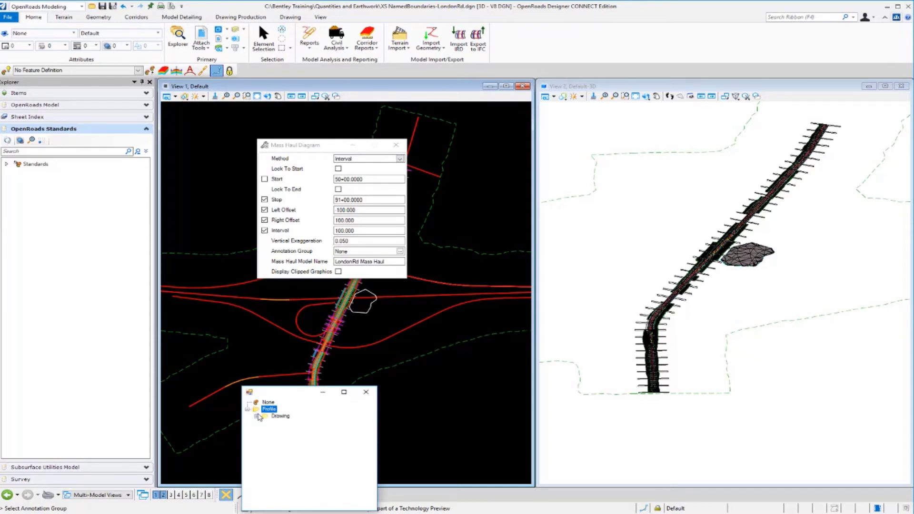
# - Choose the Profile > Drawing > Mass Haul Diagram annotation group for the diagram
pyautogui.click(260, 416)
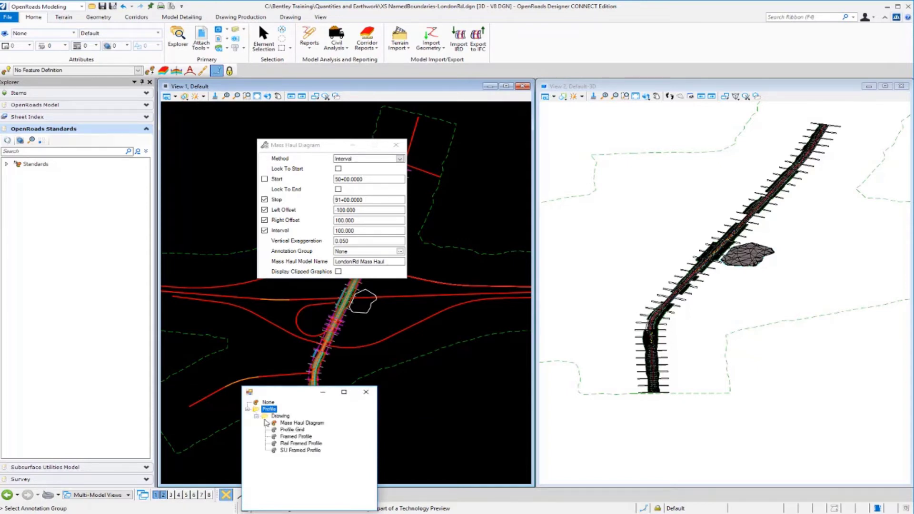
pyautogui.click(302, 422)
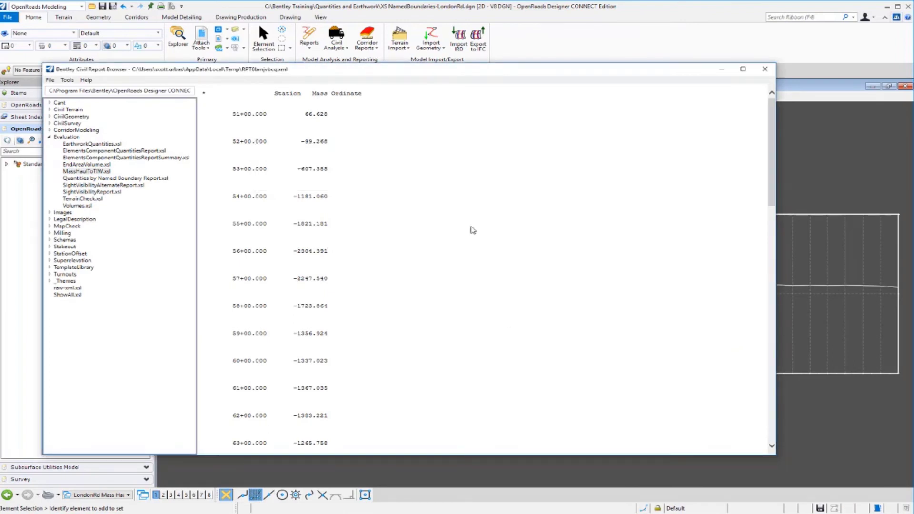
pyautogui.moveTo(391, 167)
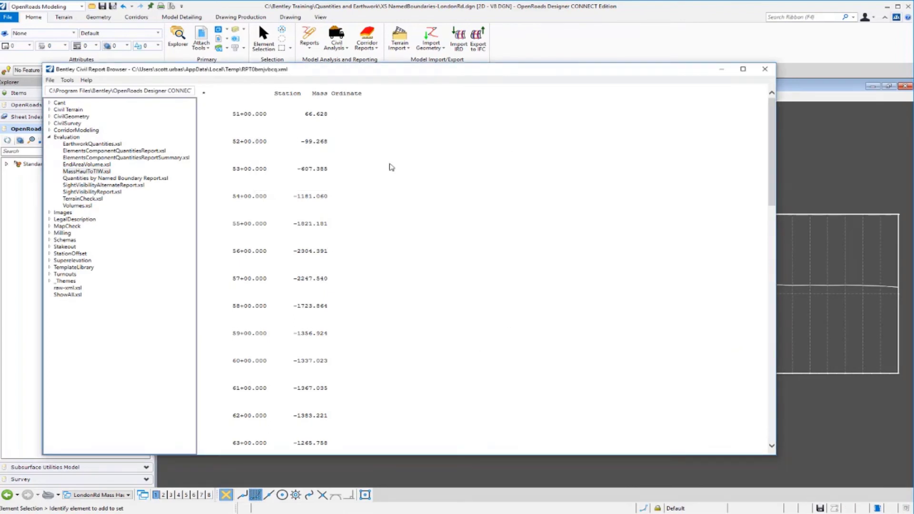
# - Scroll through the Station / Mass Ordinate report to review values through station 87+00
pyautogui.scroll(-3)
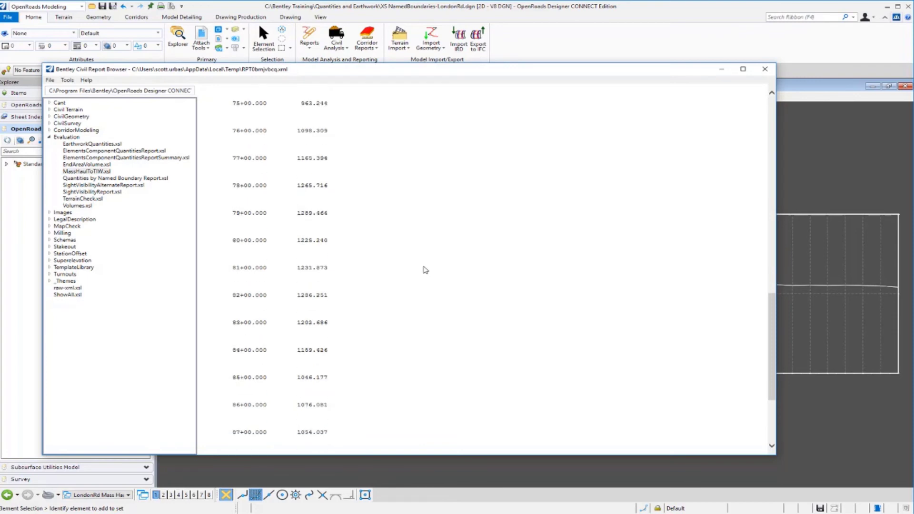
pyautogui.scroll(3)
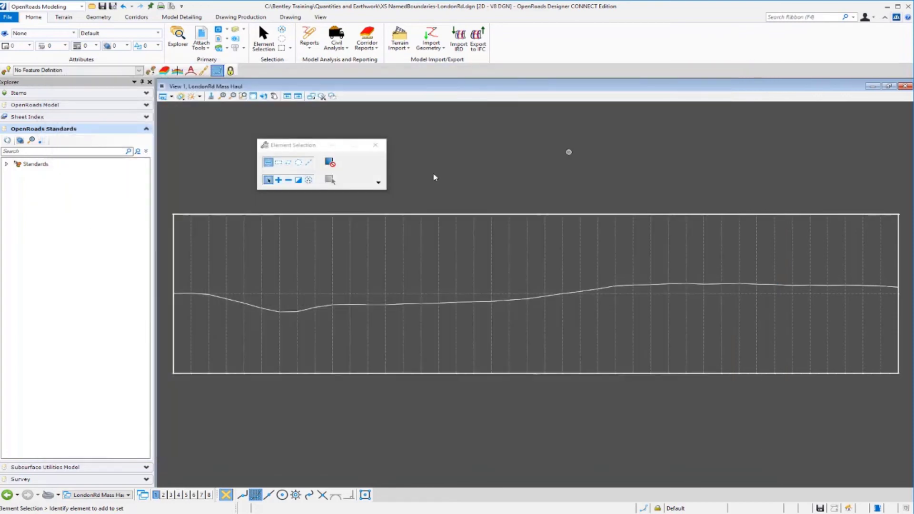
pyautogui.moveTo(597, 181)
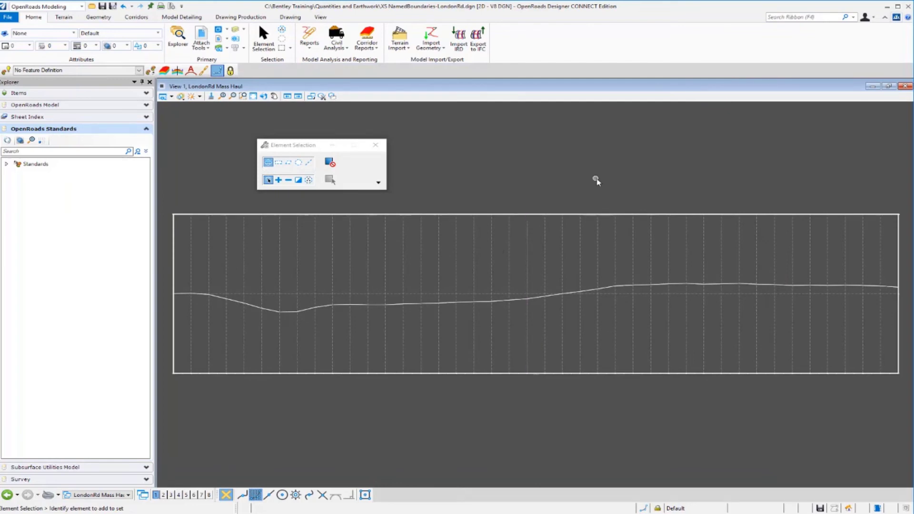
pyautogui.moveTo(480, 391)
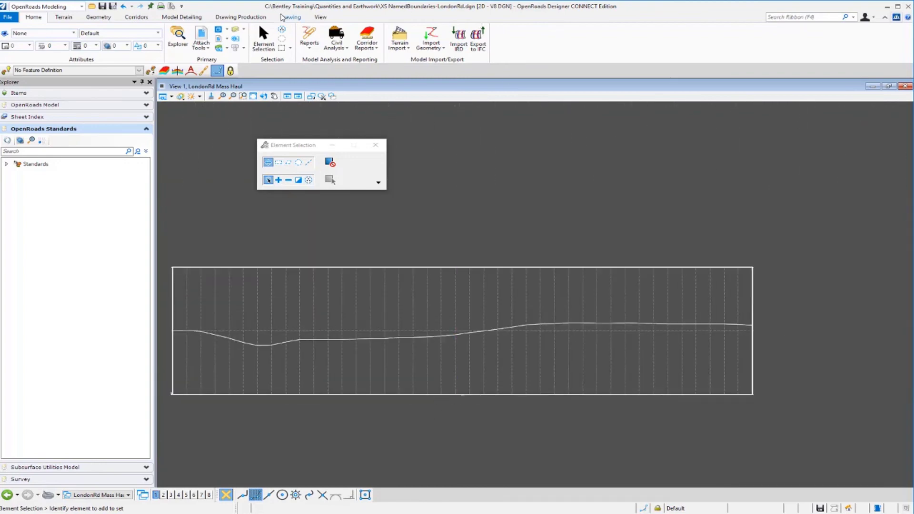
# - Switch to the Drawing ribbon beside the gridded LondonRd Mass Haul diagram
pyautogui.click(289, 17)
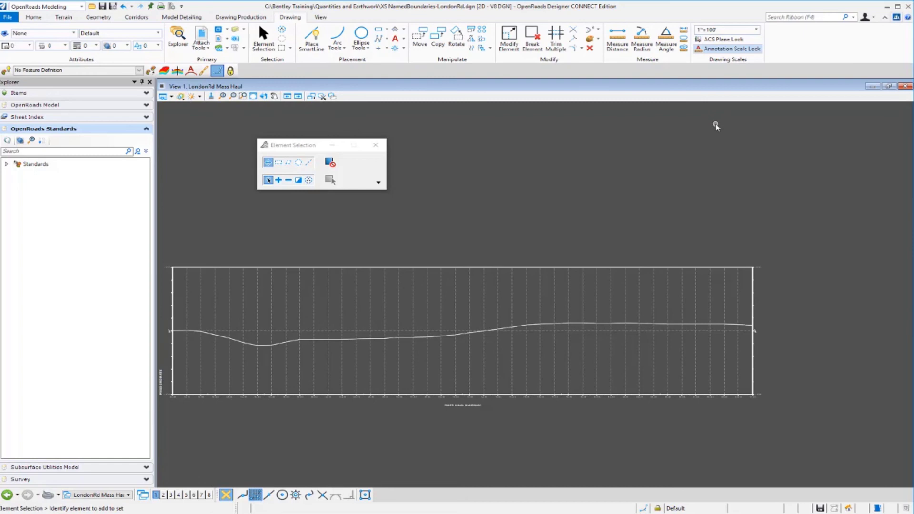